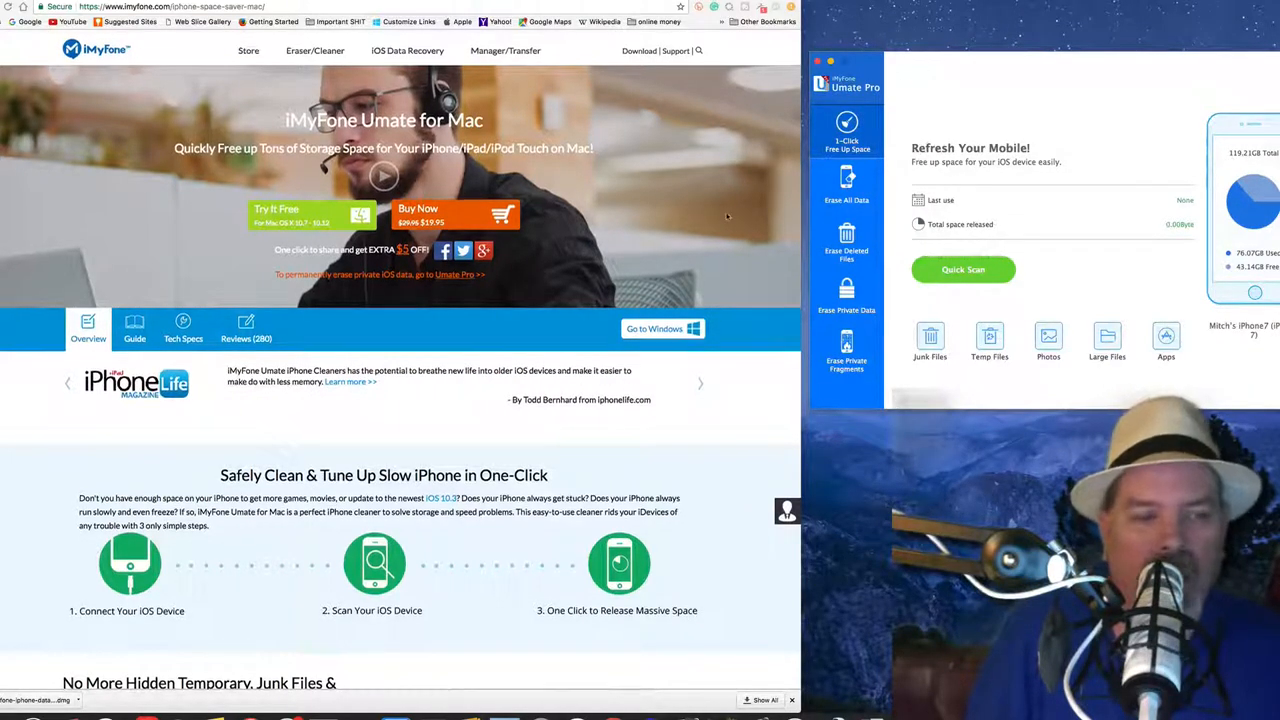
Step: Scroll the Umate for Mac page down to 'No More Hidden Temporary, Junk Files & Caches'
{"action": "scroll", "scroll_direction": "down", "scroll_amount": 3}
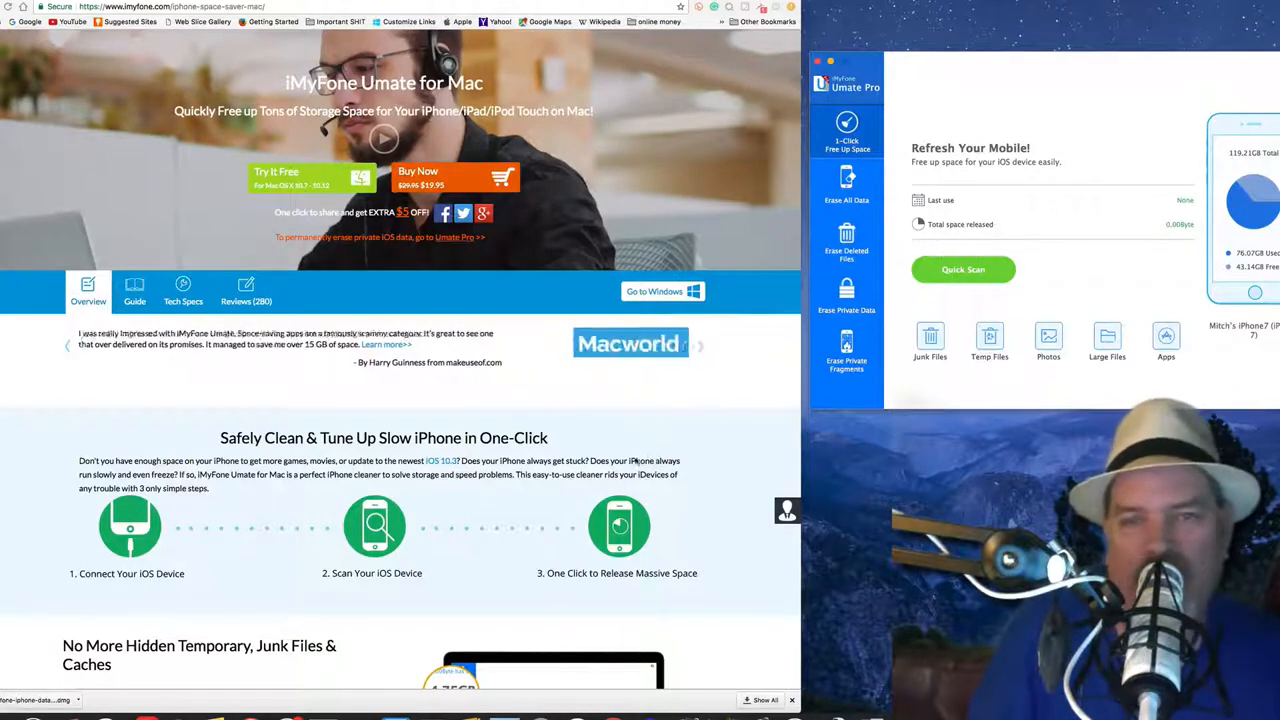
{"action": "scroll", "scroll_direction": "down", "scroll_amount": 3}
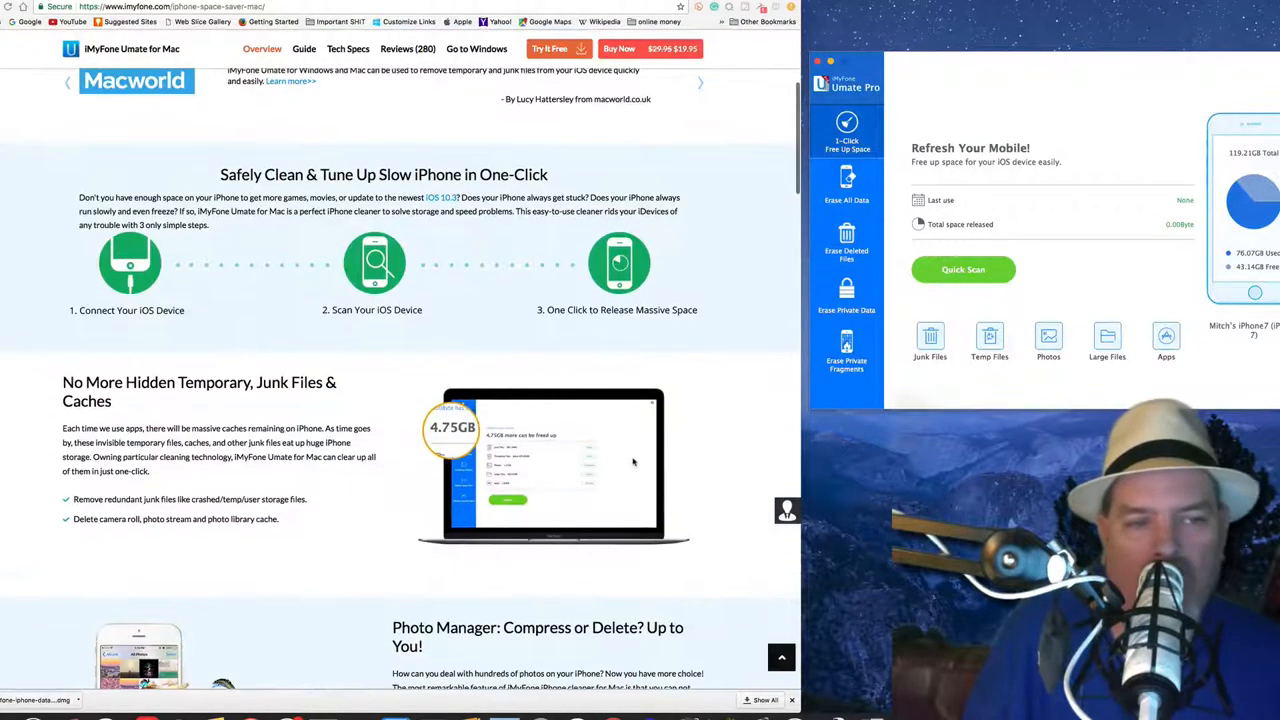
{"action": "scroll", "scroll_direction": "down", "scroll_amount": 3}
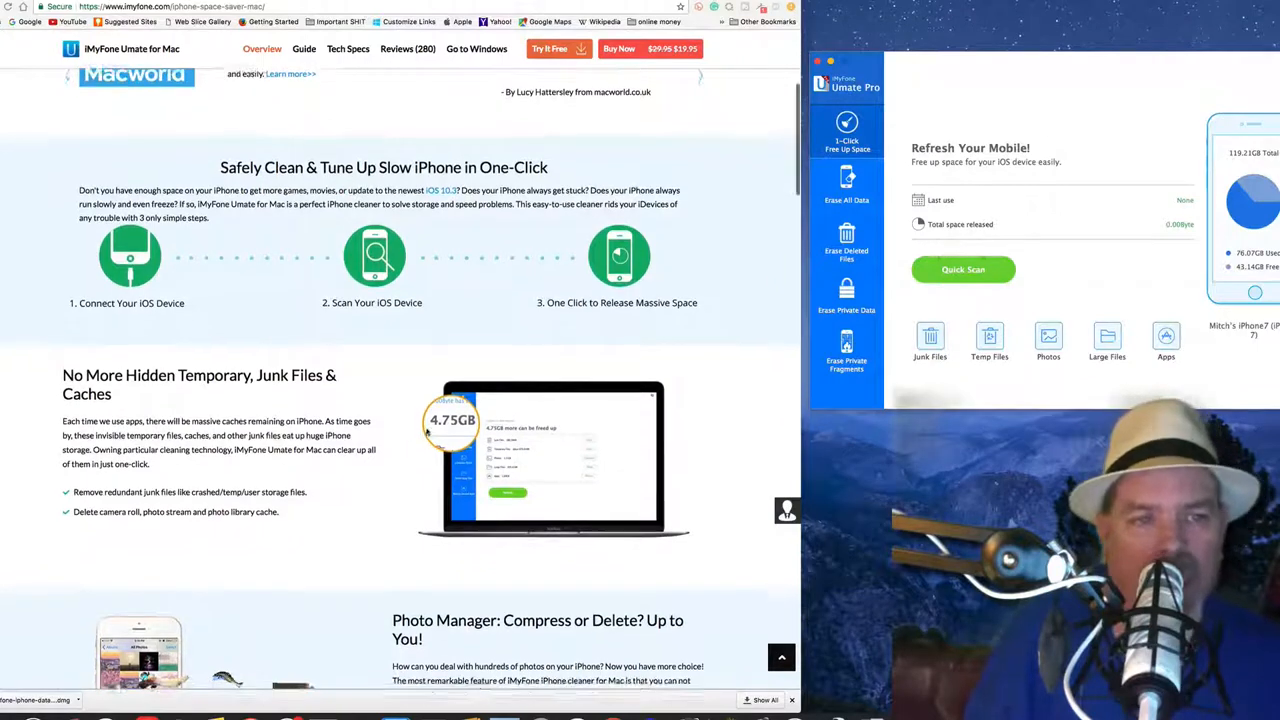
{"action": "scroll", "scroll_direction": "down", "scroll_amount": 3}
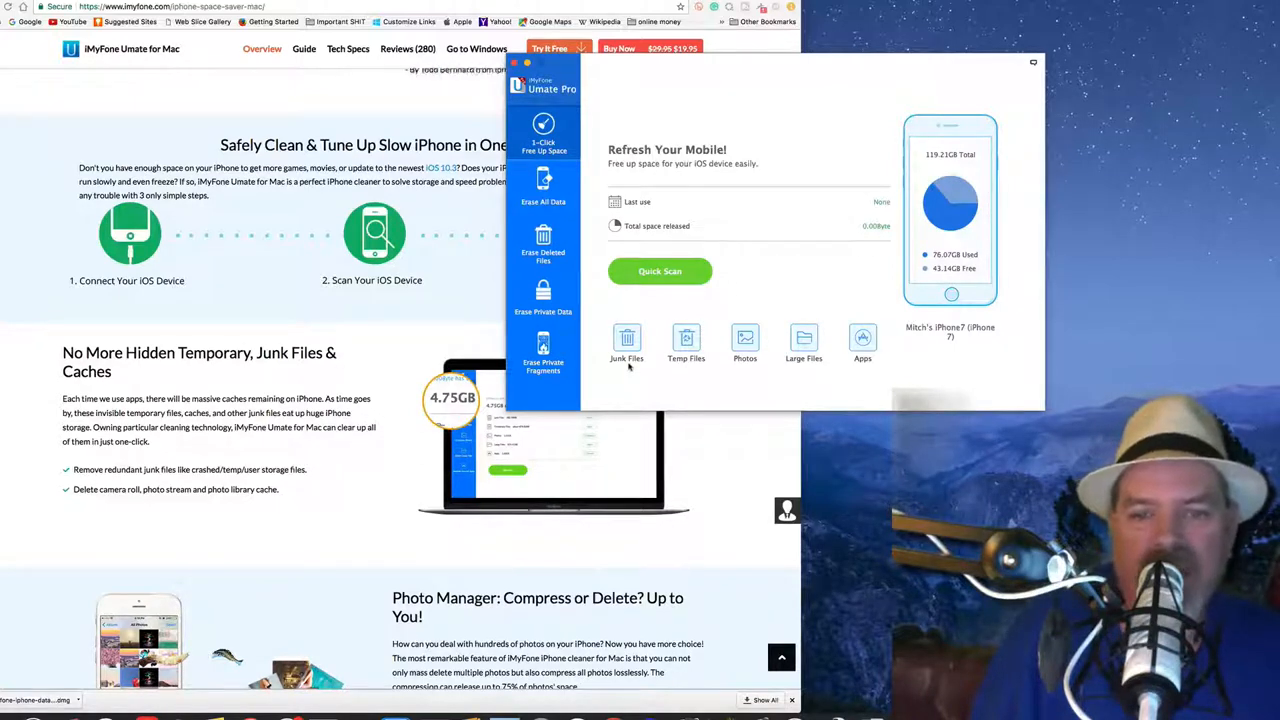
{"action": "mouse_move", "coordinate": [735, 365]}
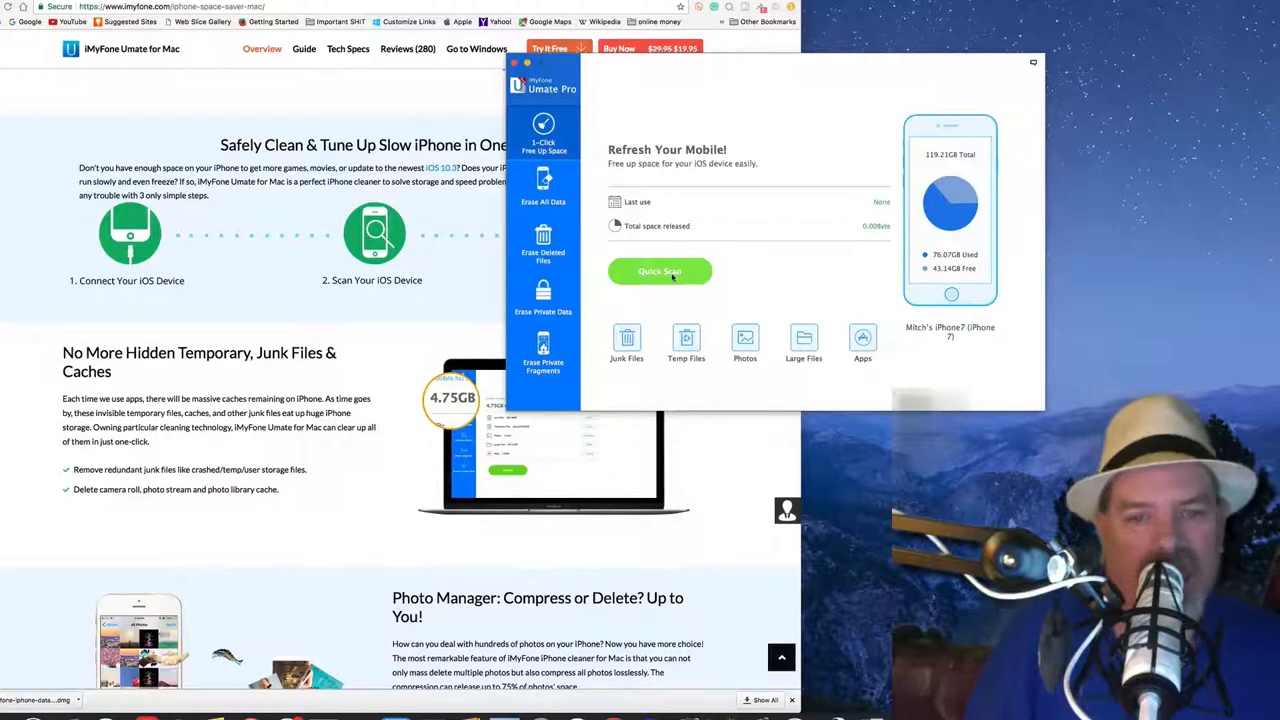
Step: Run a Quick Scan of the iPhone, finding 73.64GB that can be freed
{"action": "left_click", "coordinate": [659, 271]}
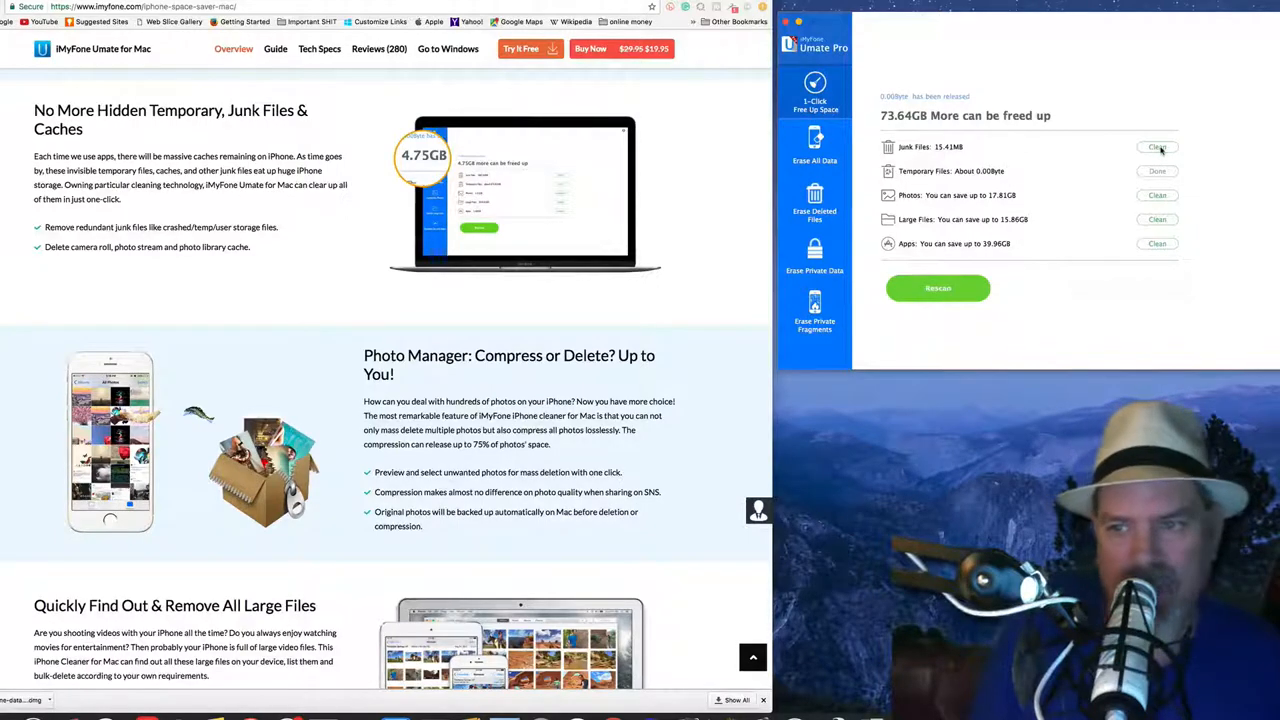
Step: Clean the checked junk file categories, freeing 15.41MB, and dismiss the completion message
{"action": "left_click", "coordinate": [1155, 146]}
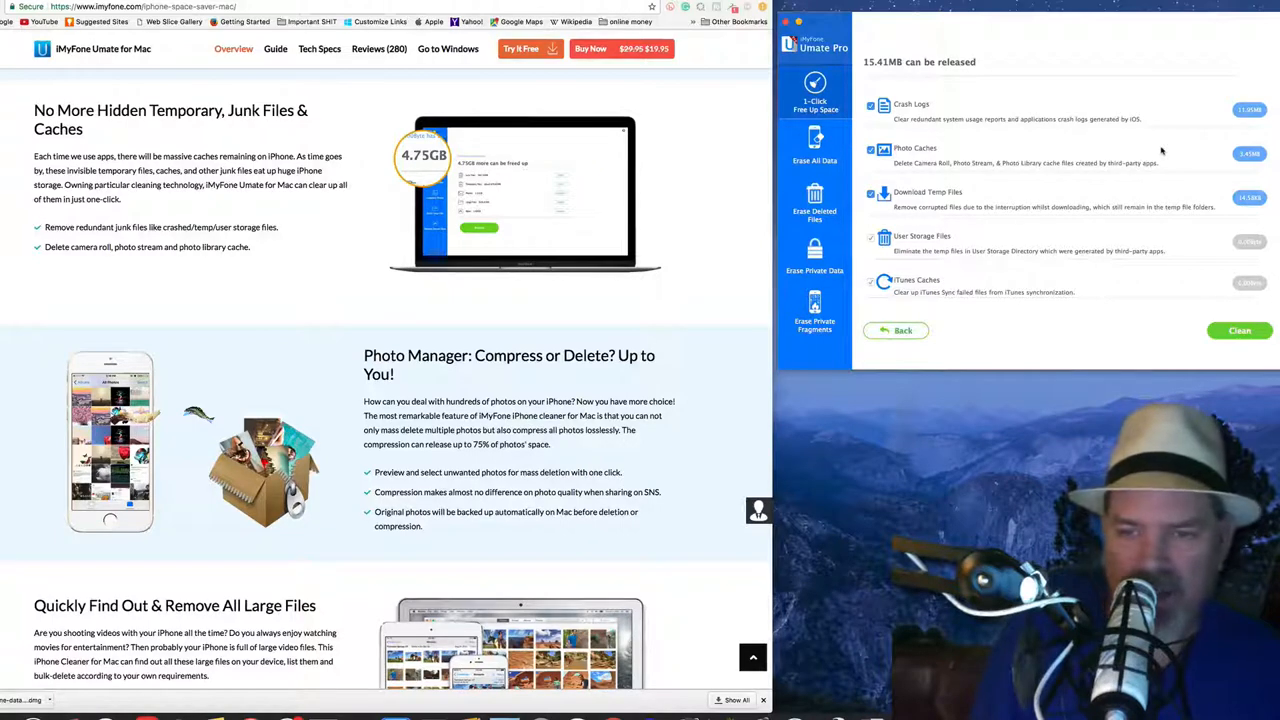
{"action": "mouse_move", "coordinate": [996, 128]}
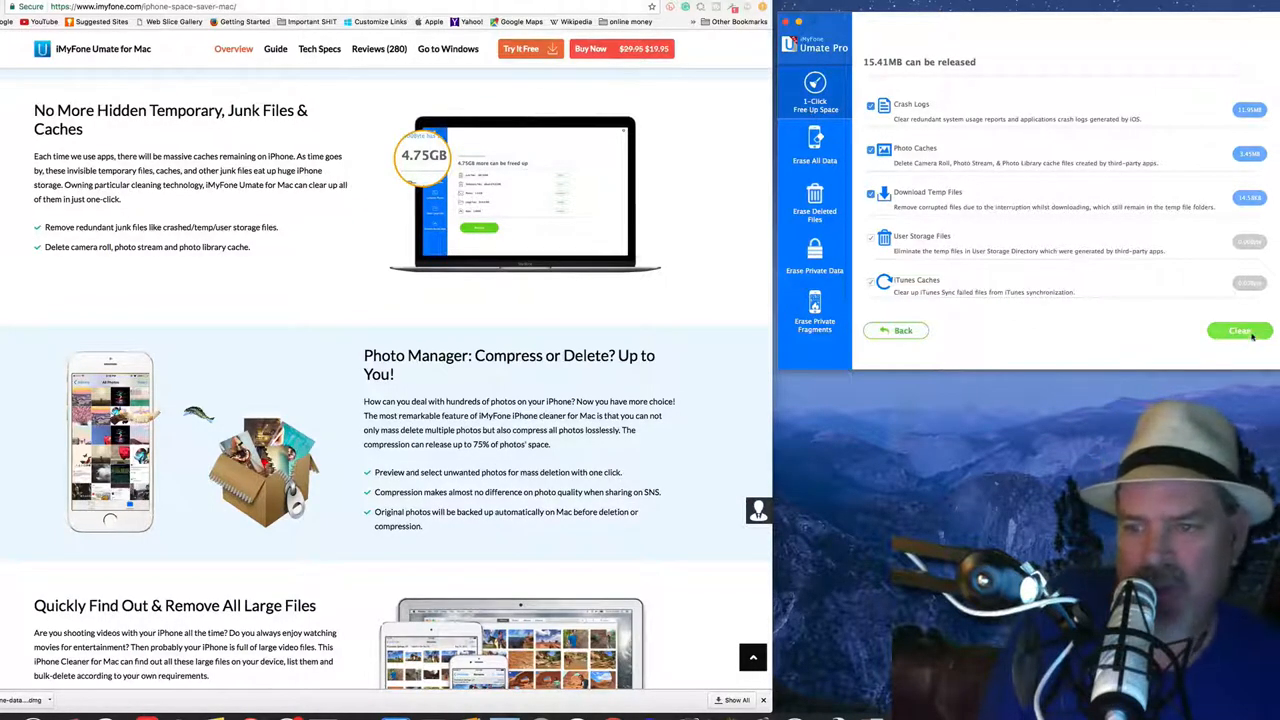
{"action": "left_click", "coordinate": [1240, 330]}
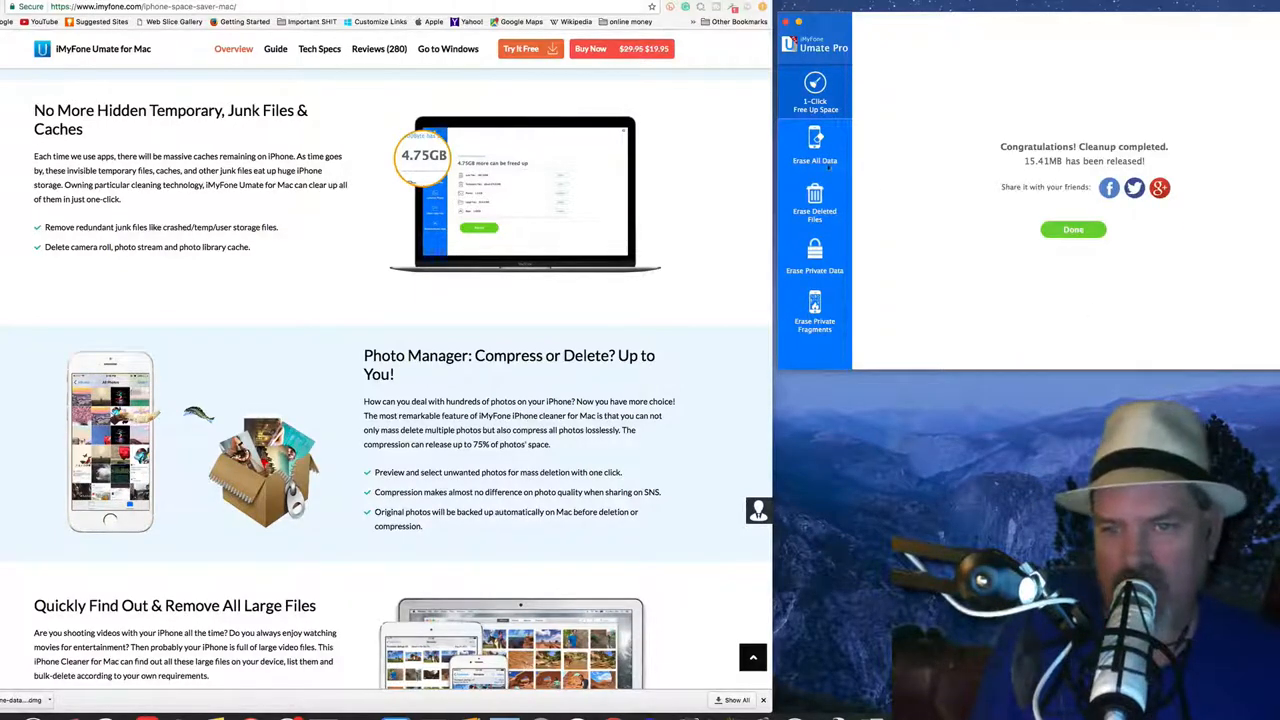
{"action": "left_click", "coordinate": [814, 145]}
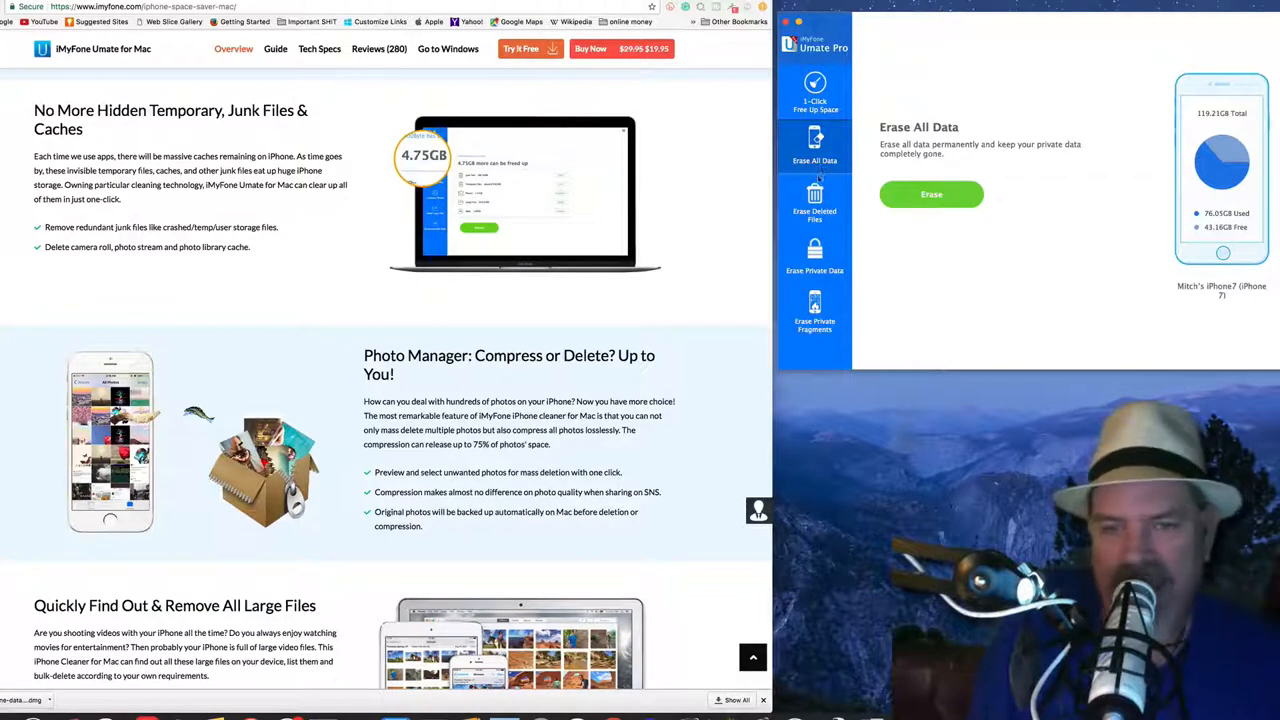
Step: Browse Erase Deleted Files, Private Data and Private Fragments, then return to 1-Click Free Up Space
{"action": "left_click", "coordinate": [814, 200]}
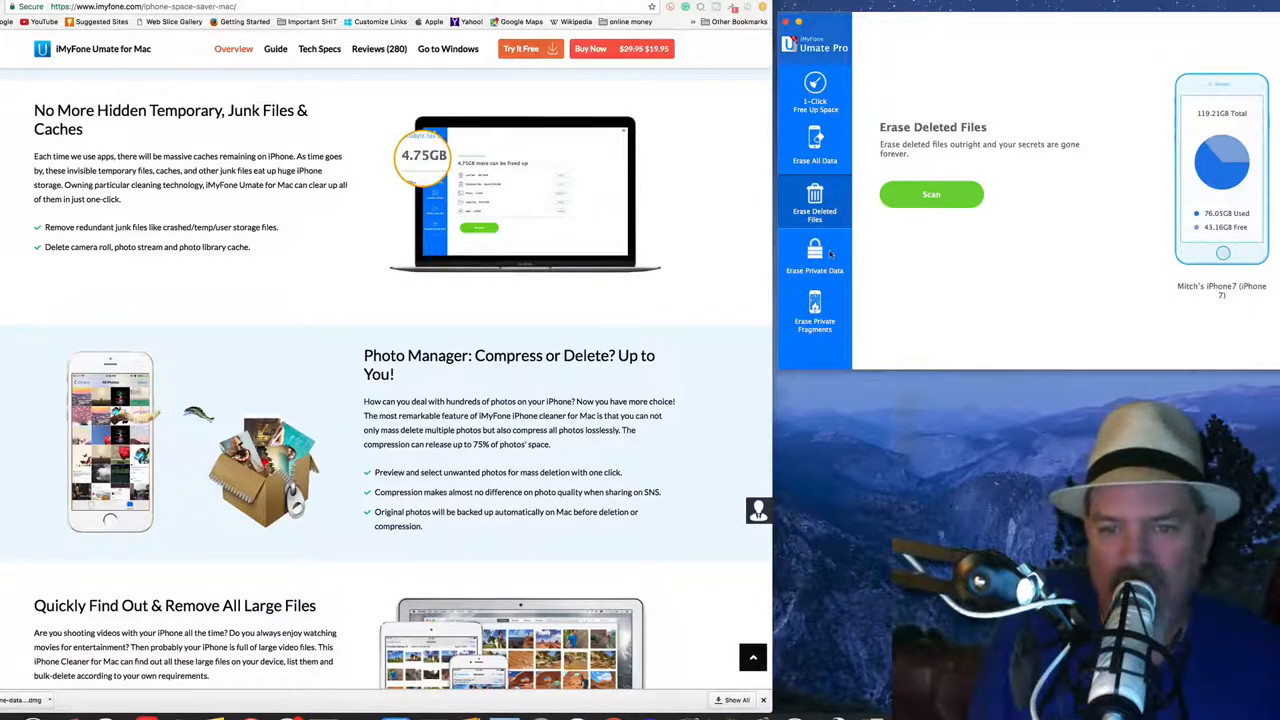
{"action": "left_click", "coordinate": [814, 256]}
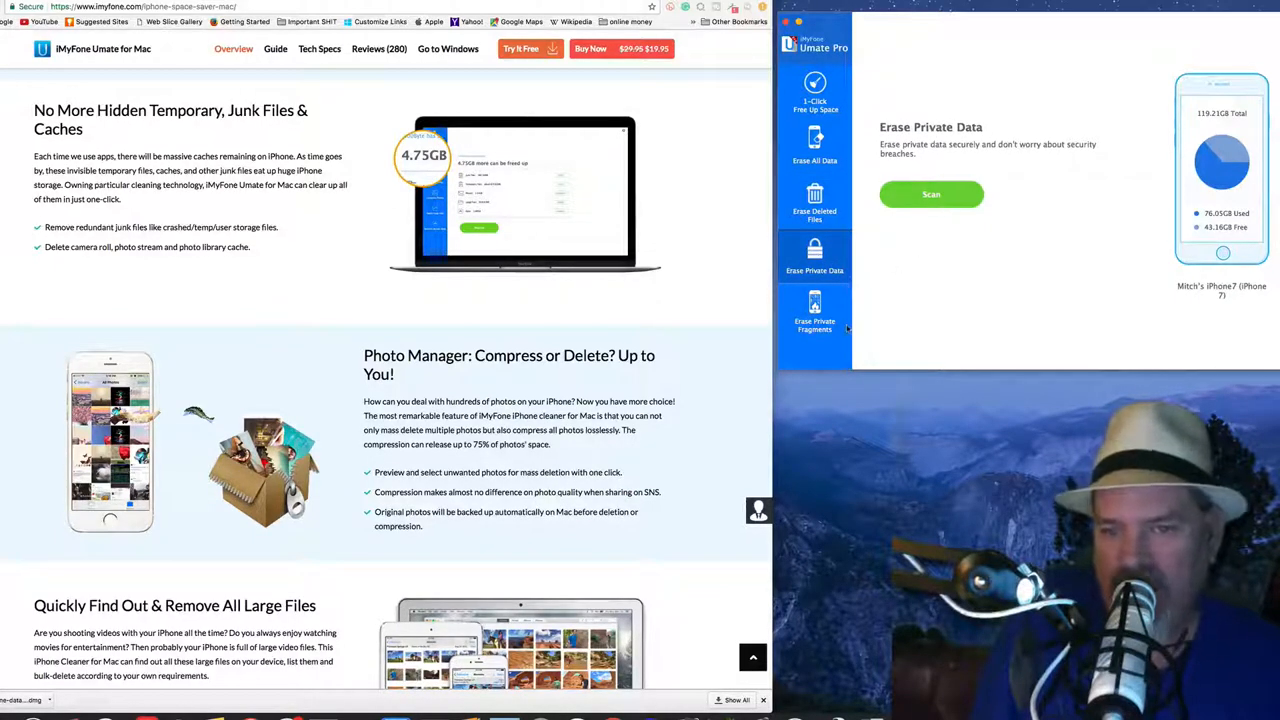
{"action": "left_click", "coordinate": [814, 315]}
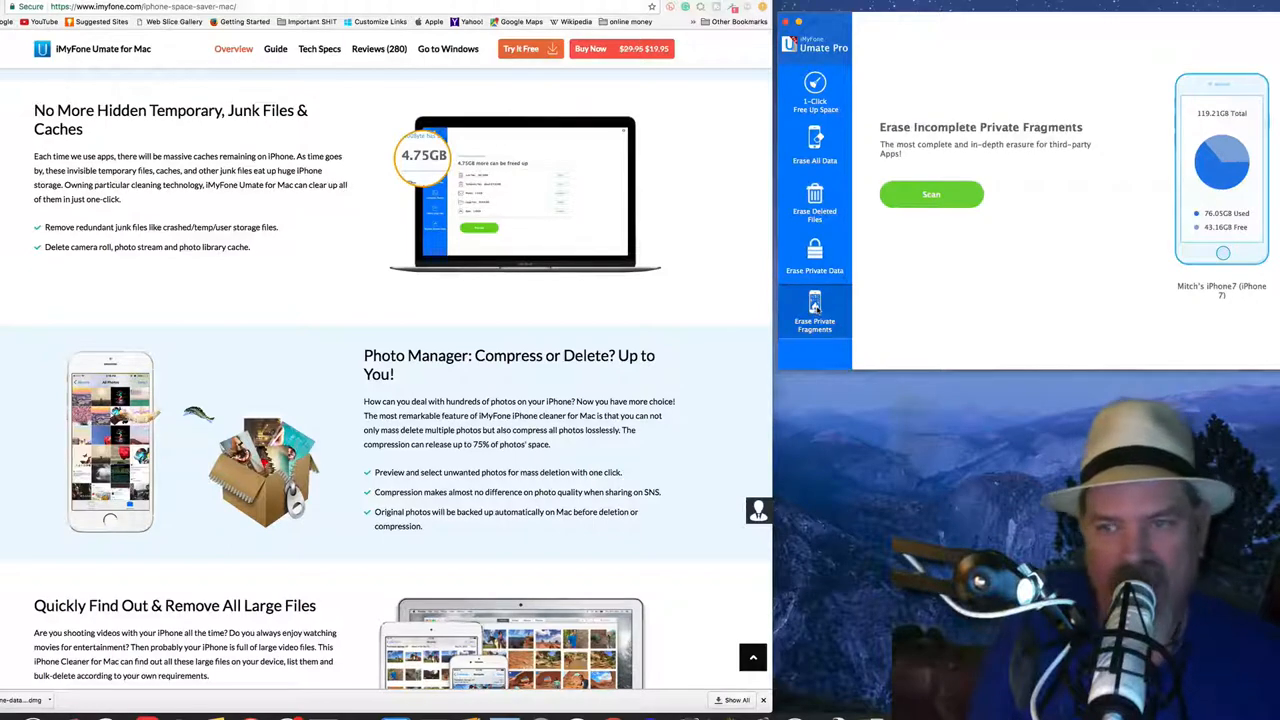
{"action": "left_click", "coordinate": [814, 145]}
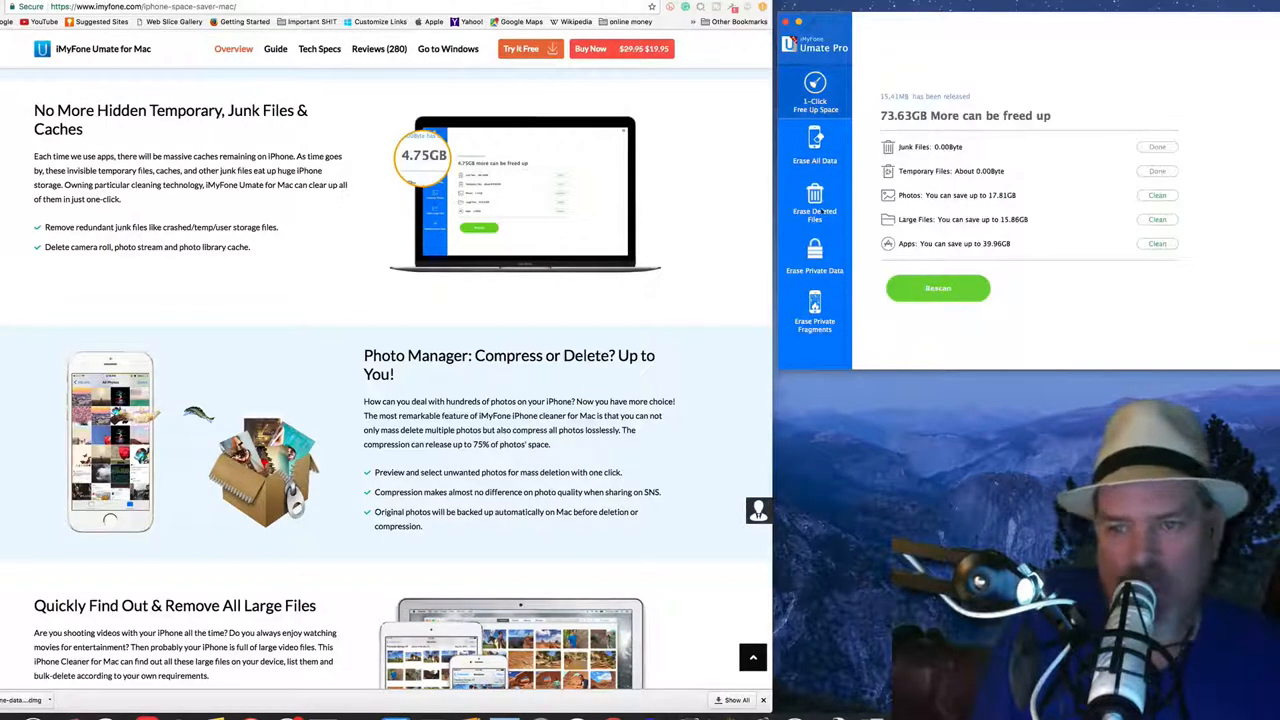
Step: Scan the iPhone under Erase Deleted Files, estimated at about 30 minutes
{"action": "left_click", "coordinate": [814, 200]}
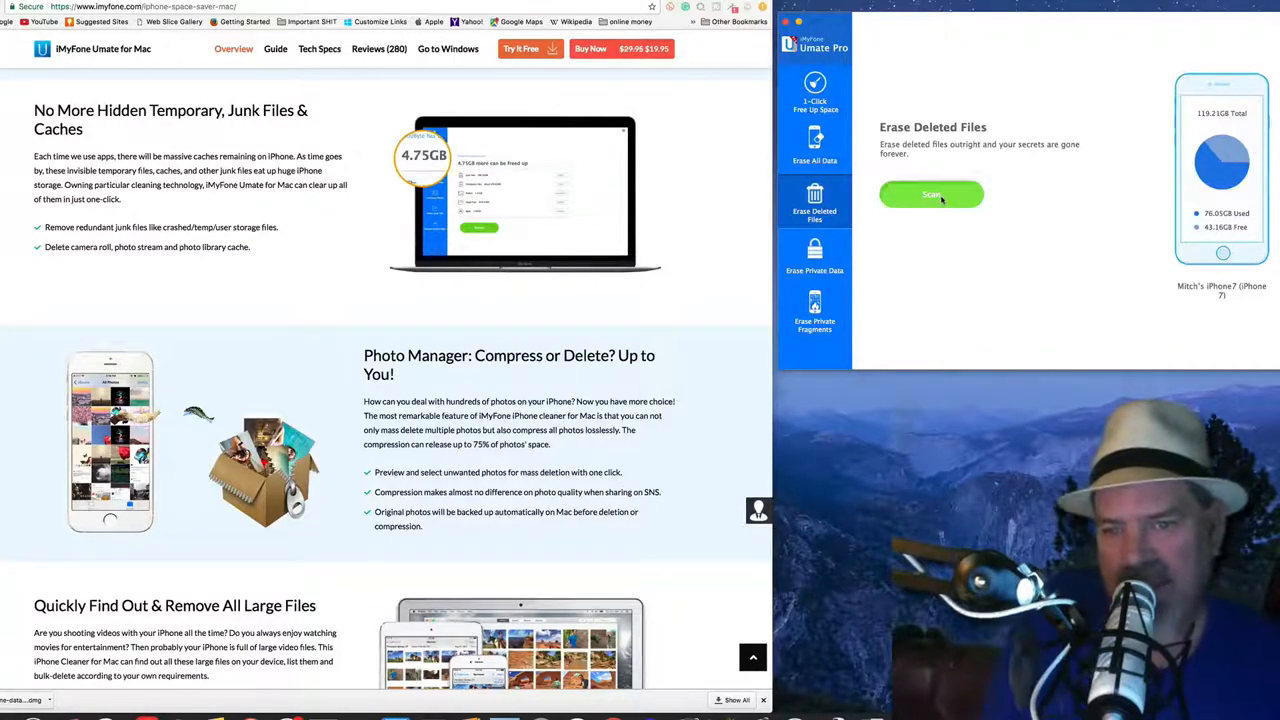
{"action": "left_click", "coordinate": [931, 194]}
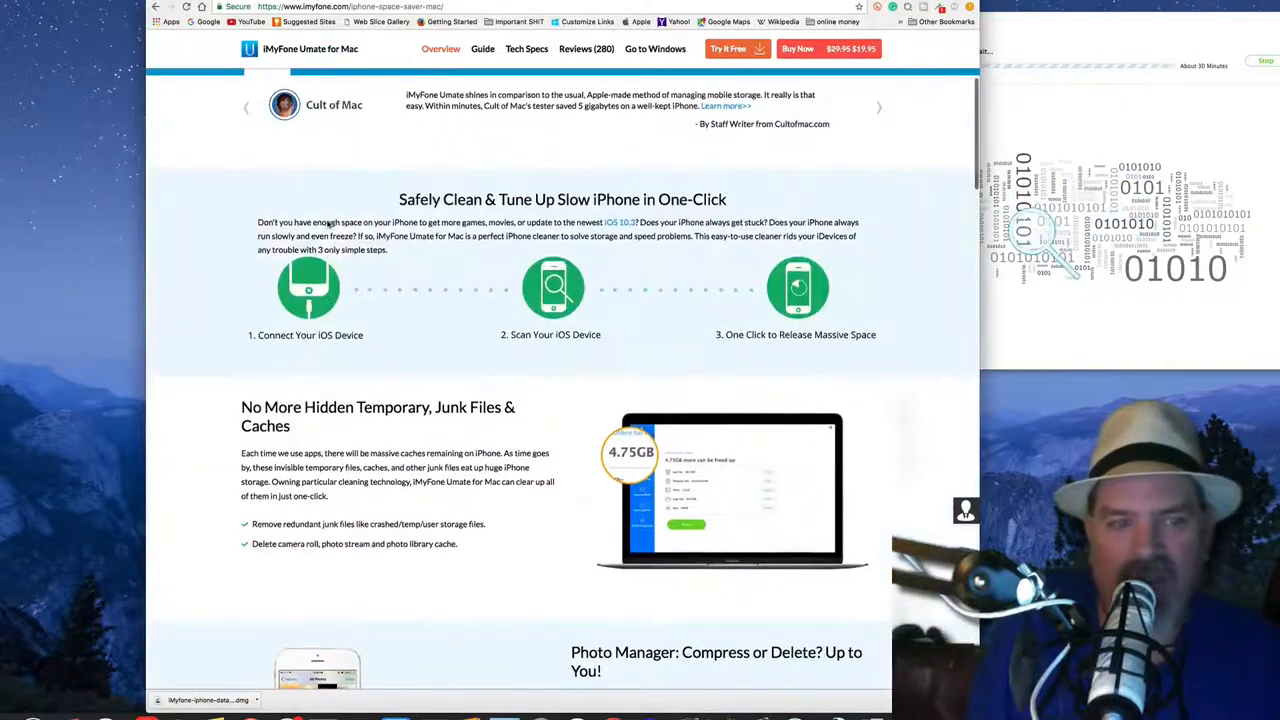
Step: Scroll the Umate for Mac page to the 'Free Download to Boost Your iDevices Performance' table
{"action": "scroll", "scroll_direction": "down", "scroll_amount": 3}
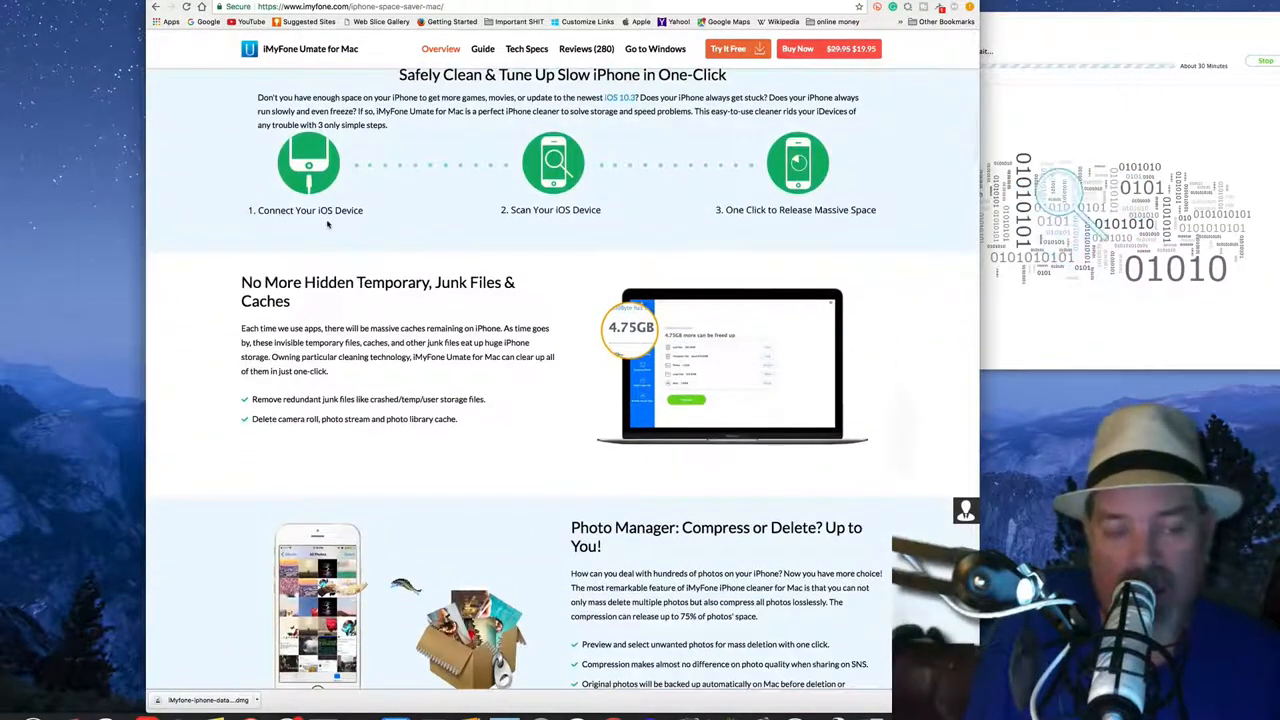
{"action": "scroll", "scroll_direction": "down", "scroll_amount": 3}
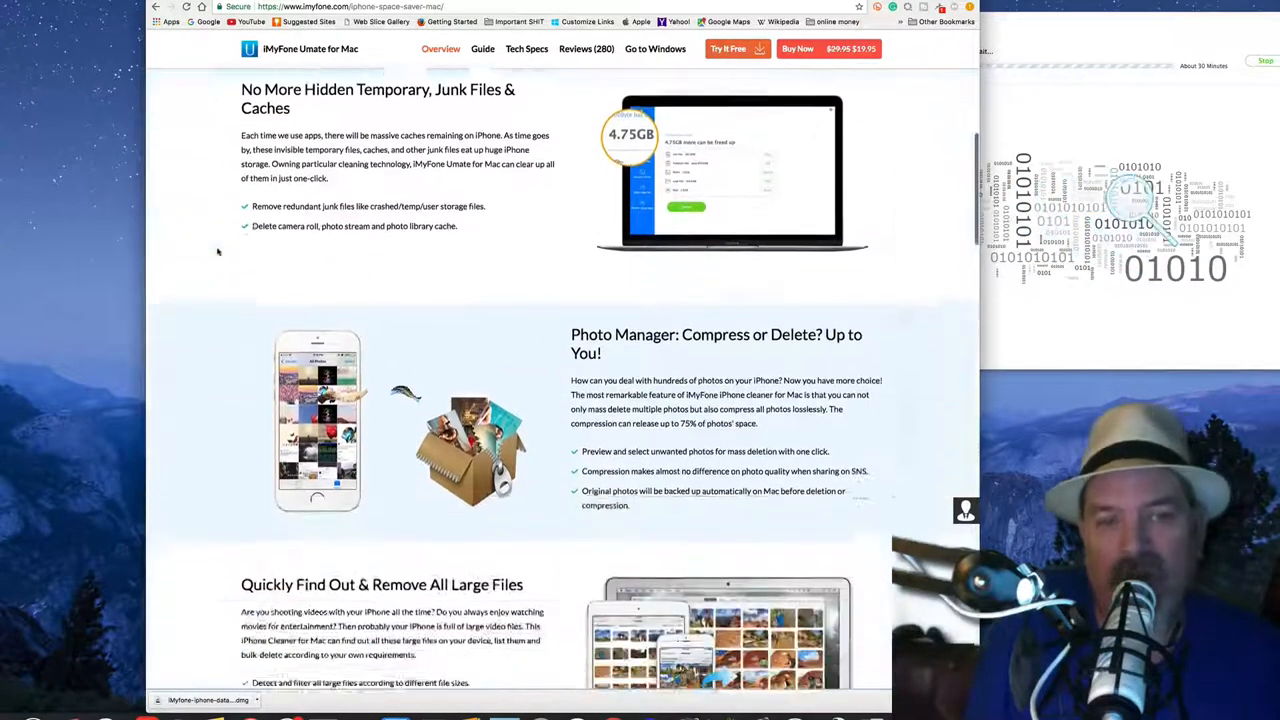
{"action": "scroll", "scroll_direction": "down", "scroll_amount": 3}
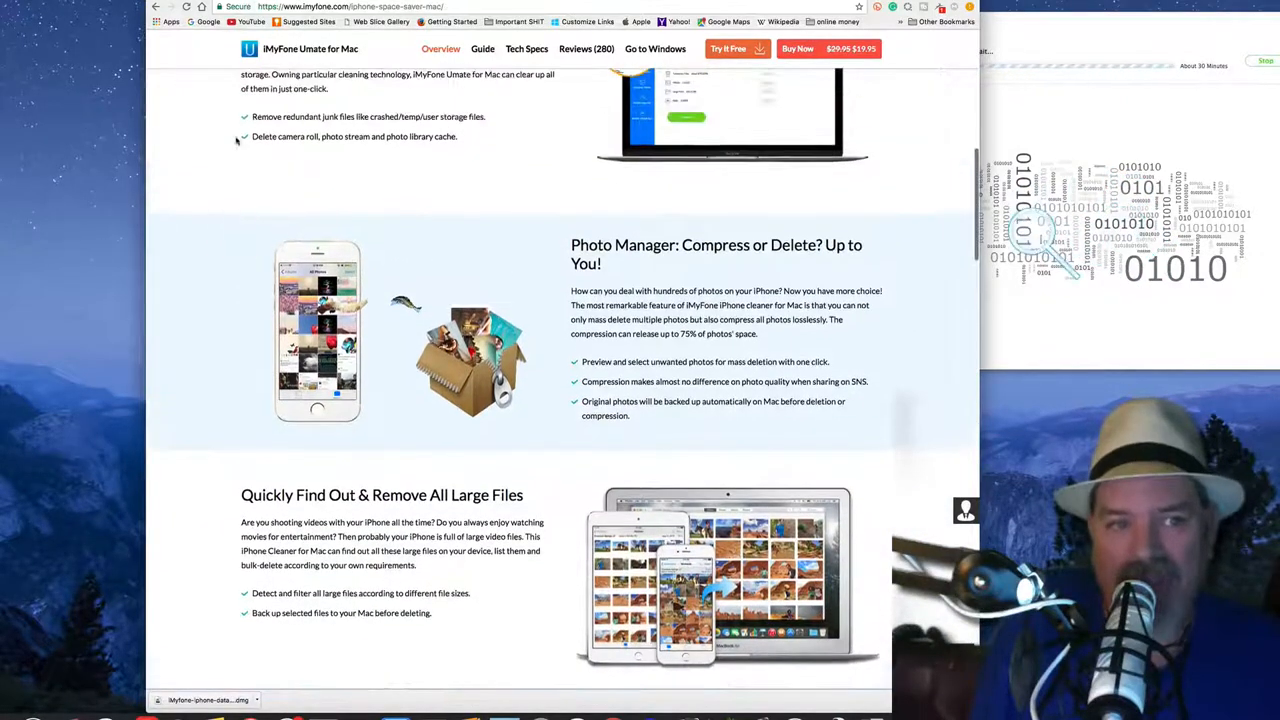
{"action": "scroll", "scroll_direction": "up", "scroll_amount": 3}
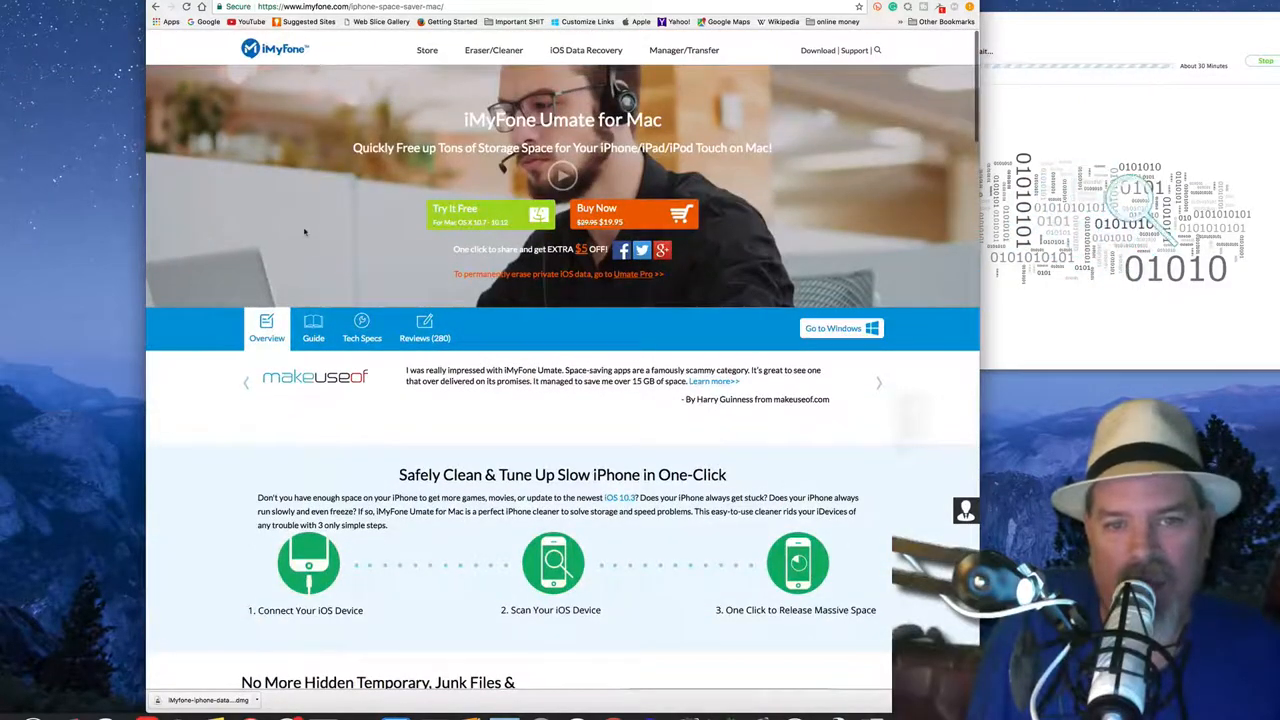
{"action": "scroll", "scroll_direction": "down", "scroll_amount": 3}
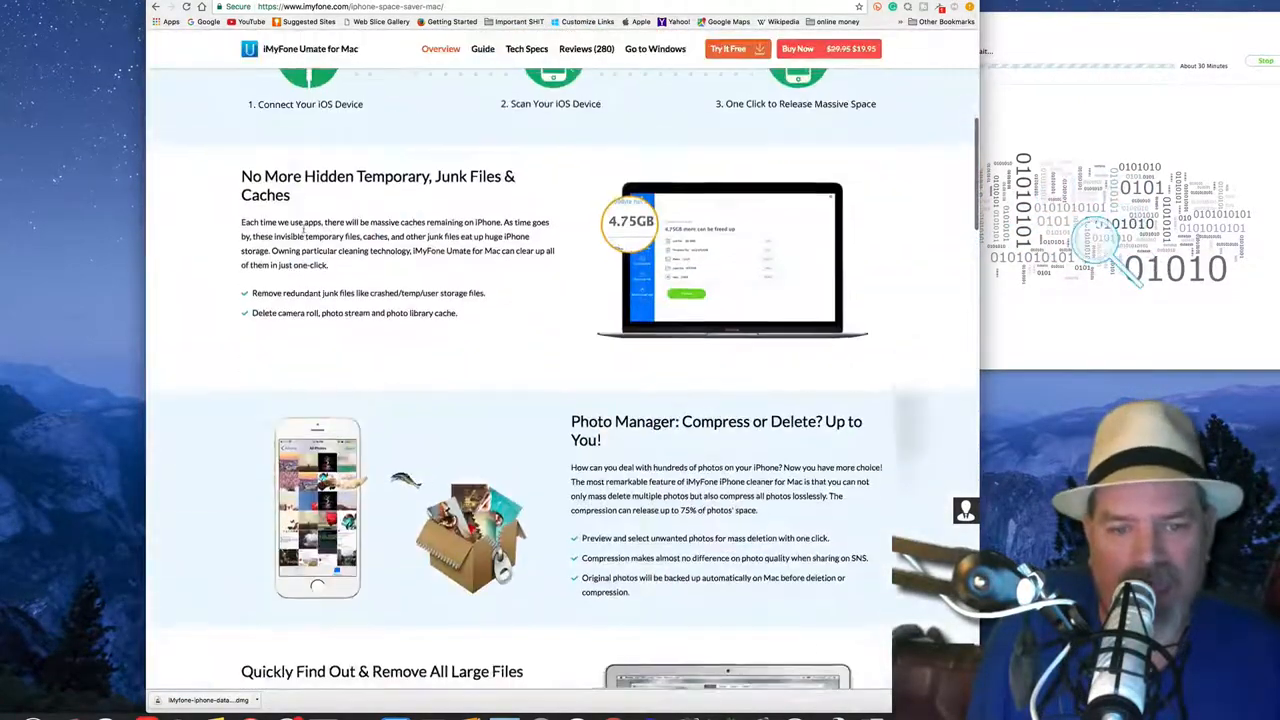
{"action": "scroll", "scroll_direction": "down", "scroll_amount": 3}
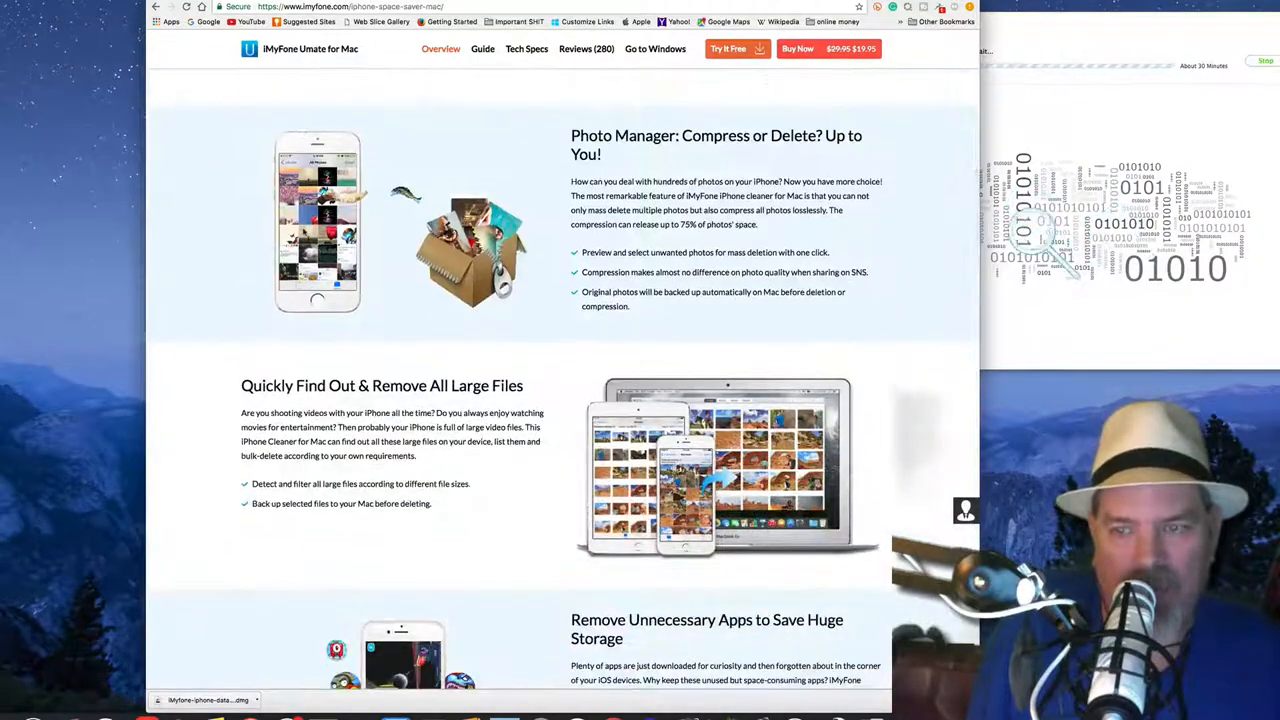
{"action": "scroll", "scroll_direction": "down", "scroll_amount": 3}
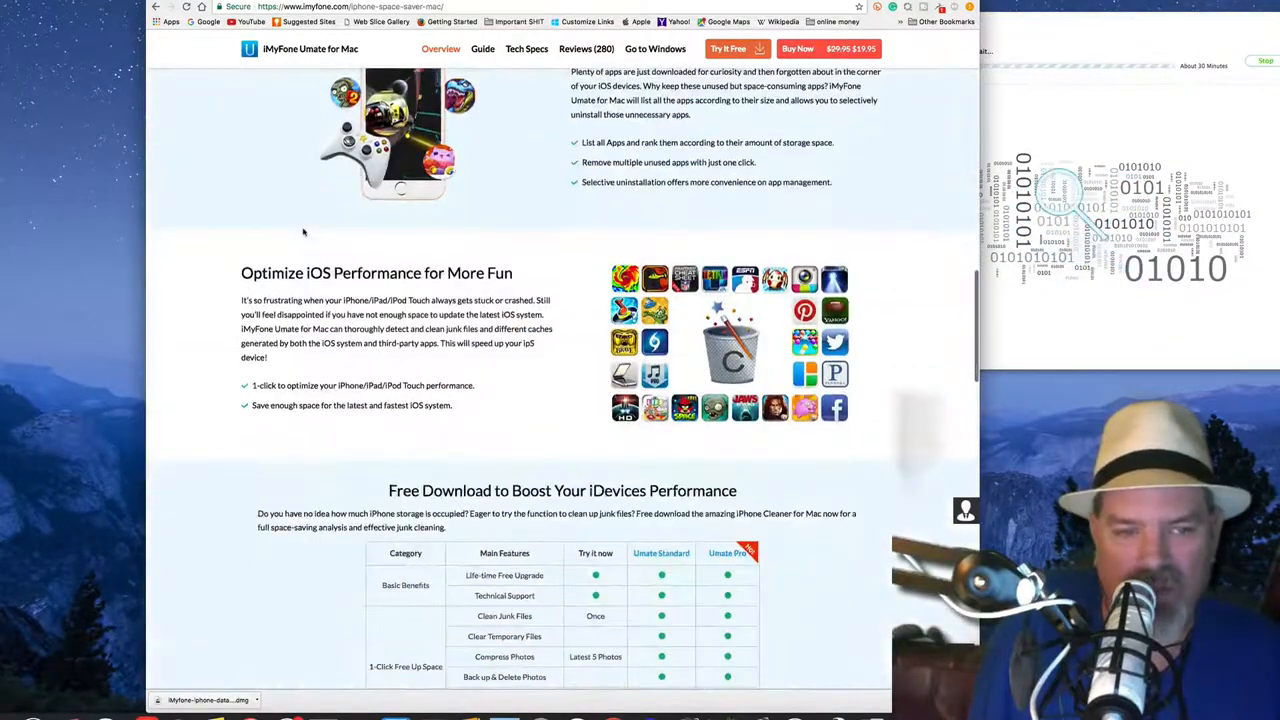
{"action": "scroll", "scroll_direction": "down", "scroll_amount": 3}
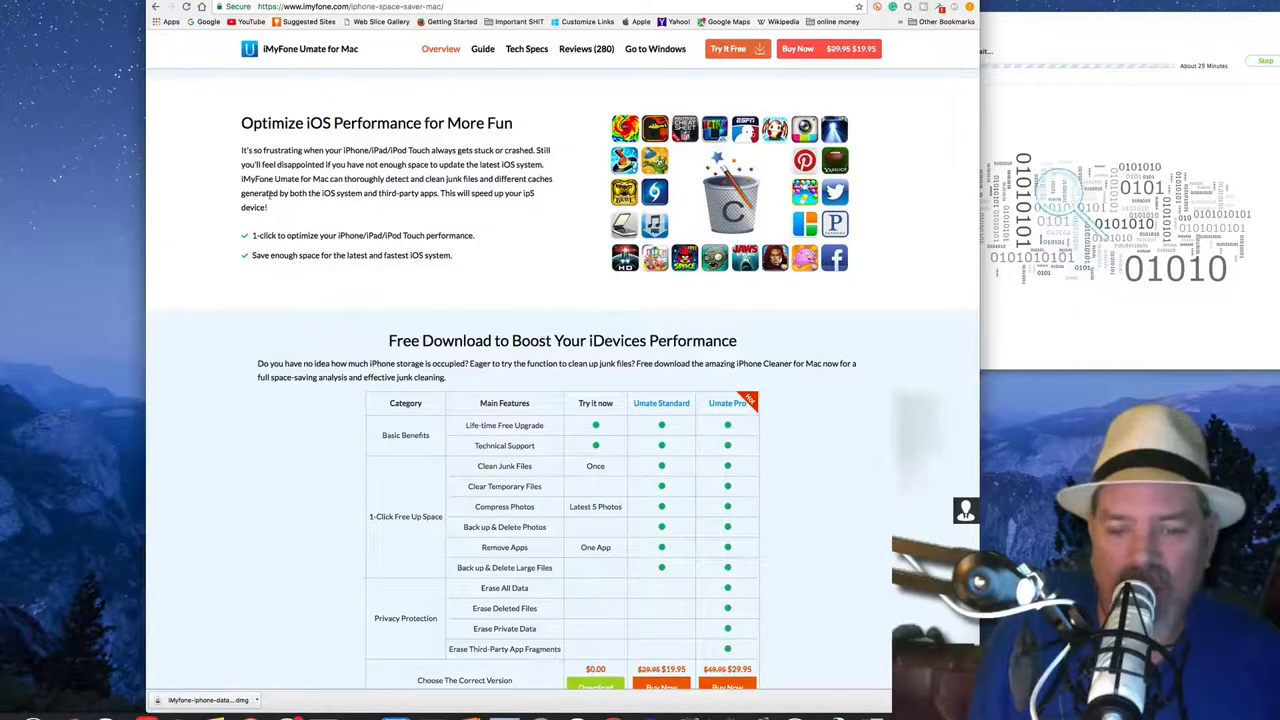
{"action": "mouse_move", "coordinate": [958, 87]}
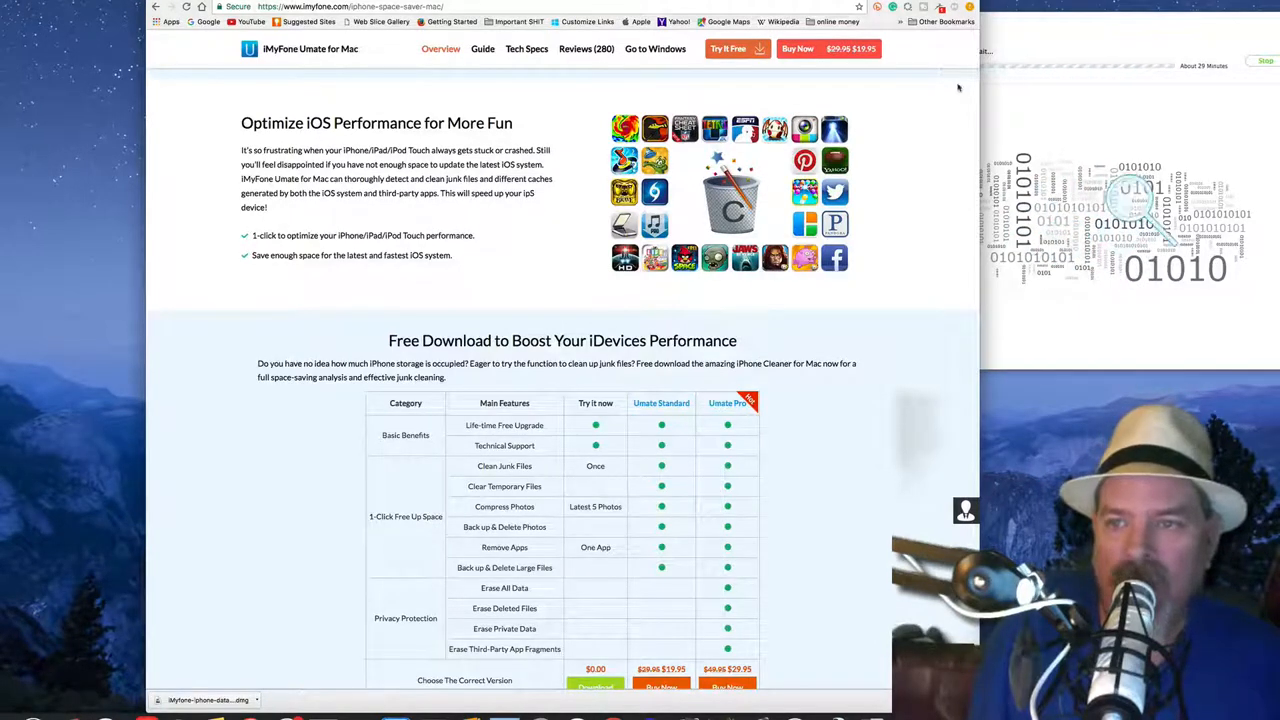